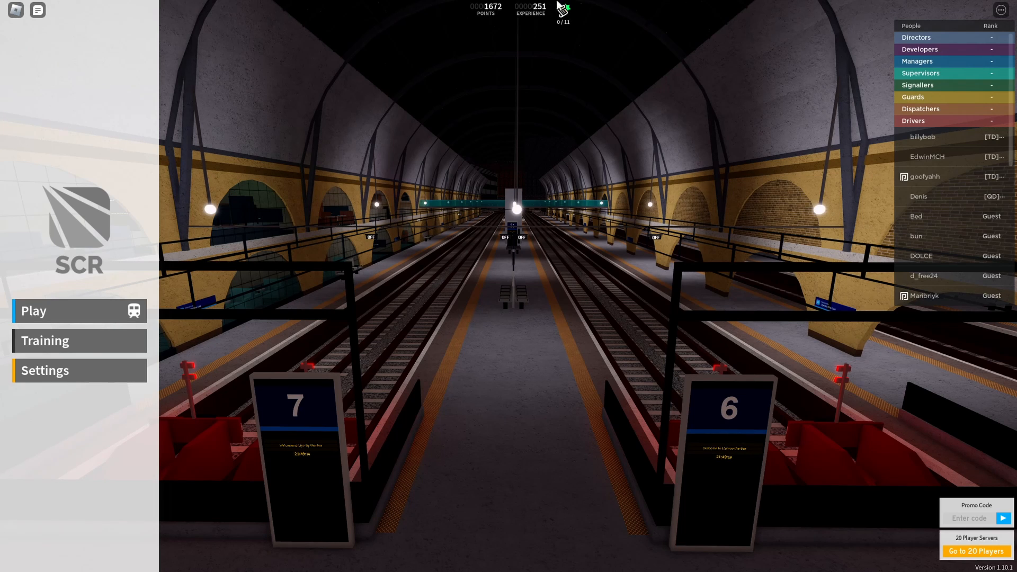
Expand the artifacts counter to reveal the 0 of 11 locked clue list.
left_click(563, 8)
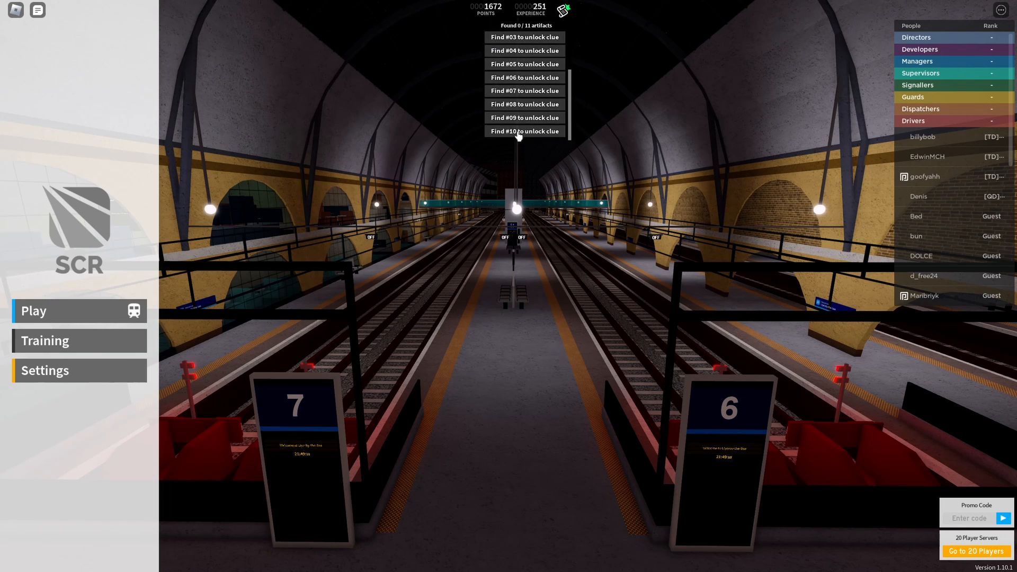
mouse_move(63, 330)
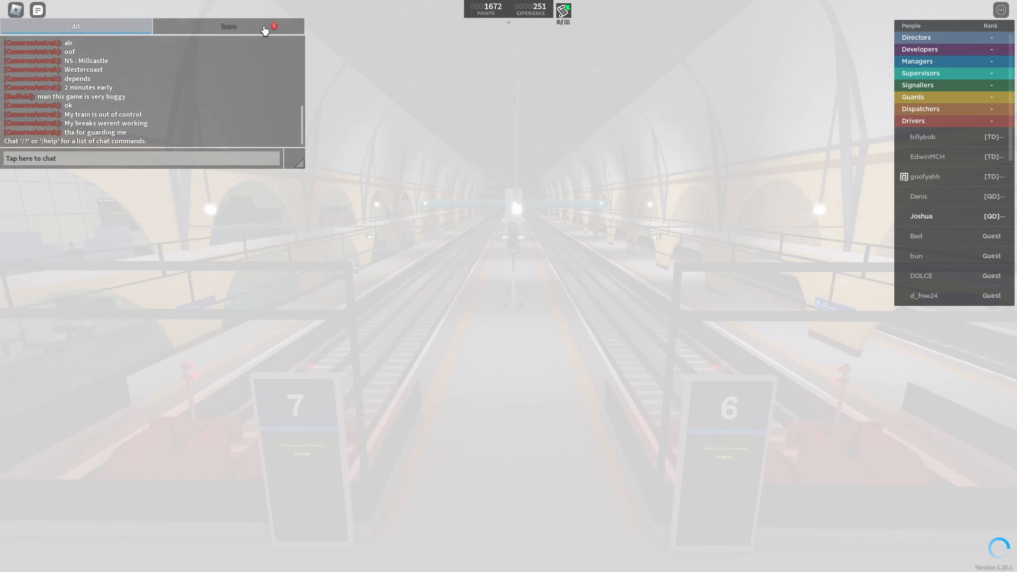
Check team chat, then choose the Connect line and Stepford East as spawn station.
left_click(228, 25)
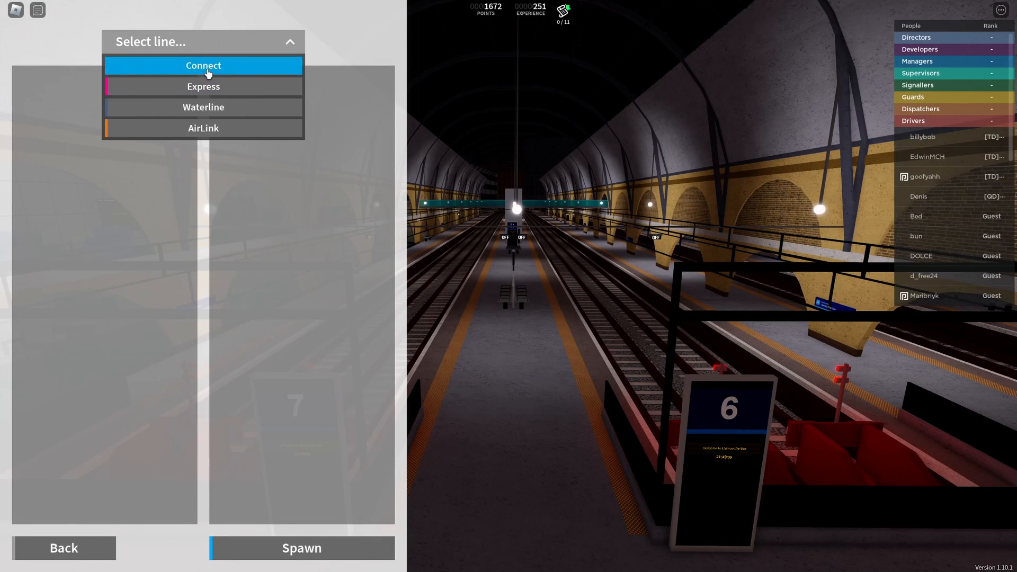
left_click(203, 64)
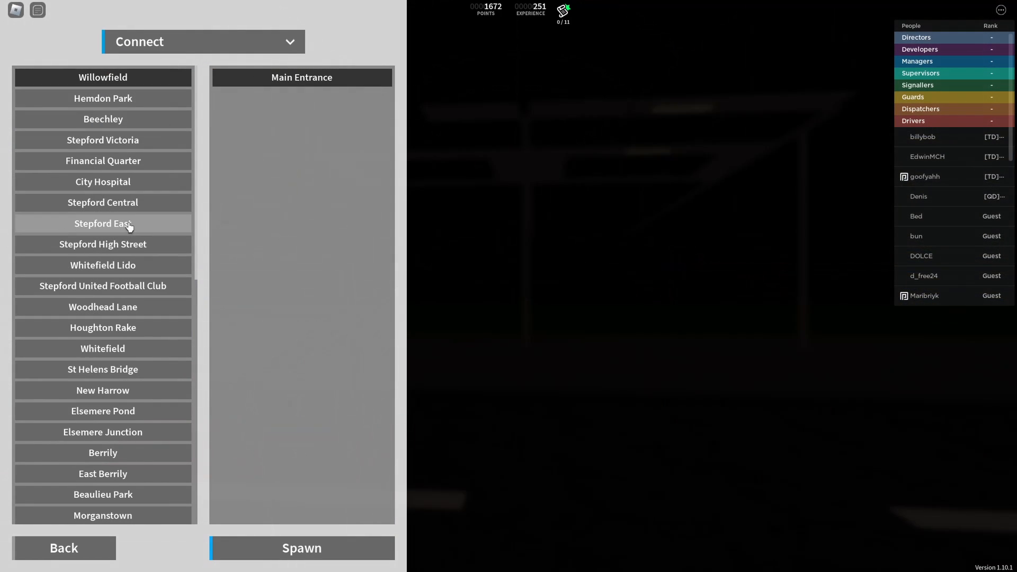
left_click(103, 203)
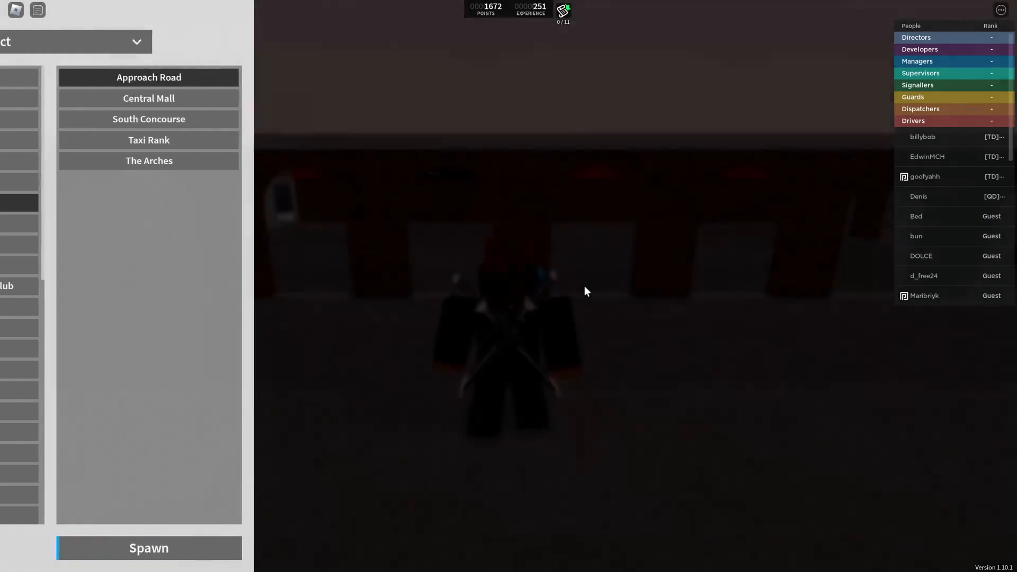
left_click(148, 548)
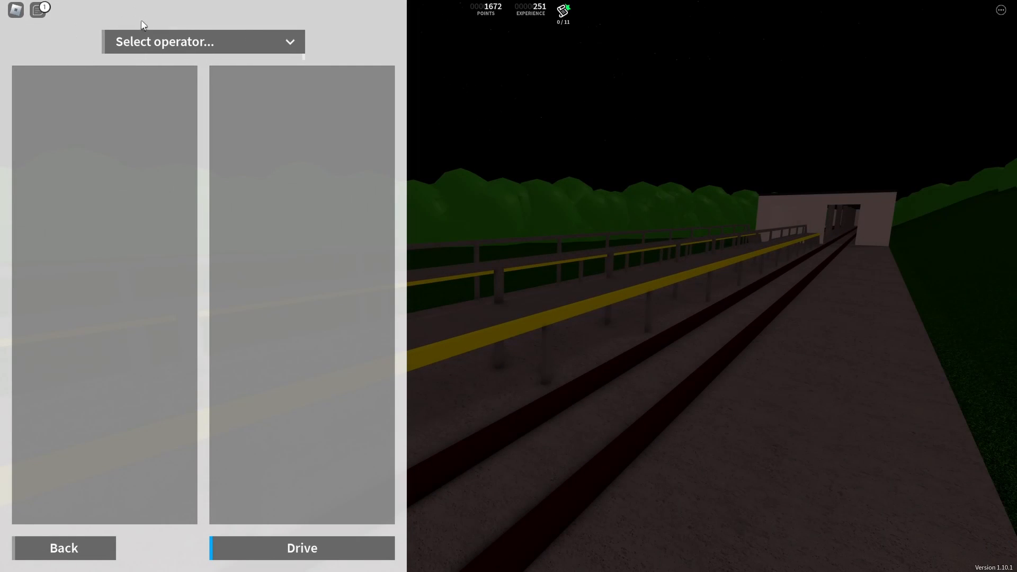
Choose Connect operator and drive the Class 360 Stepford Victoria–Beechley route.
left_click(202, 42)
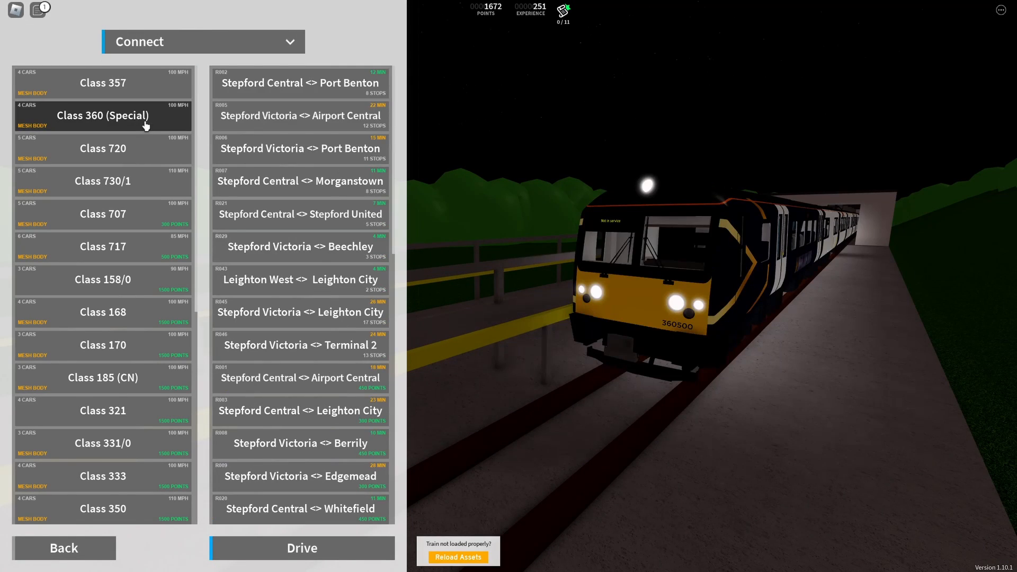
scroll("down", 3)
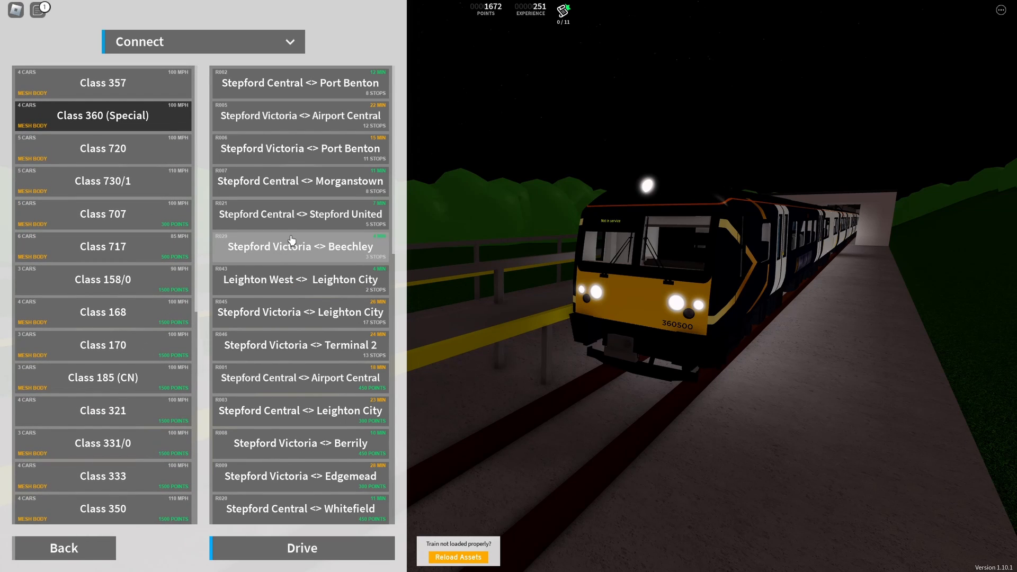
mouse_move(349, 136)
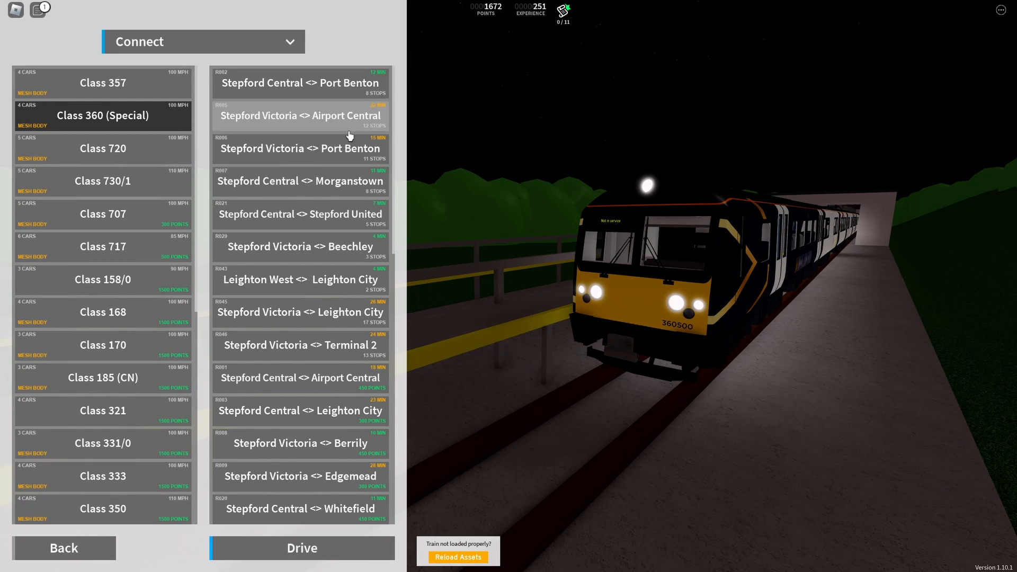
mouse_move(345, 108)
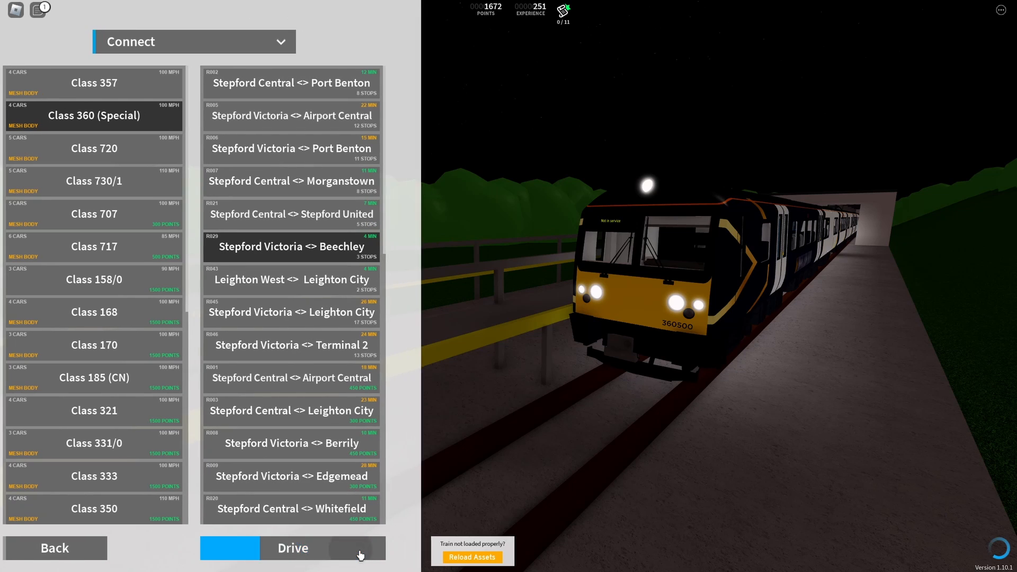
left_click(293, 548)
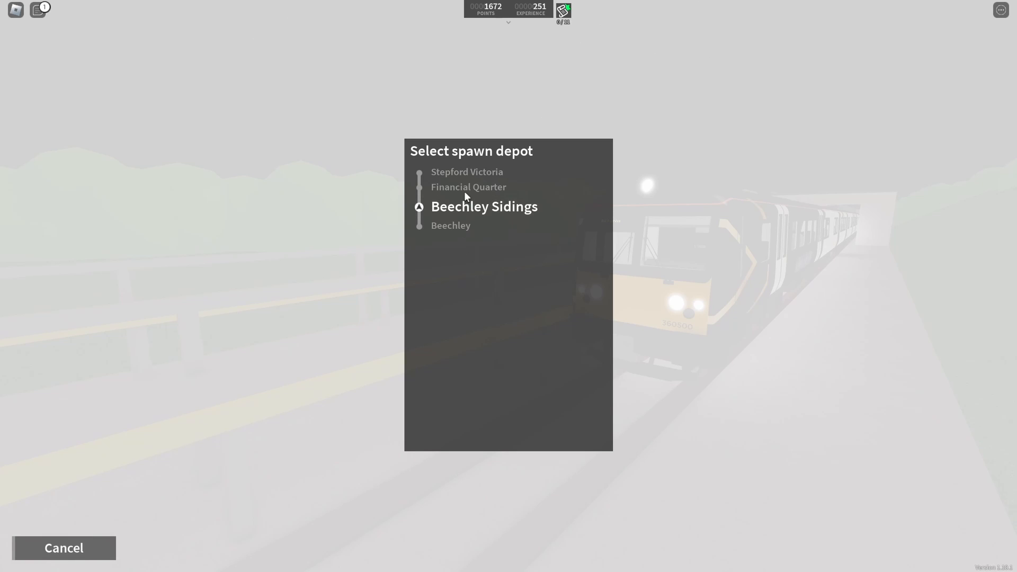
Spawn the train at Beechley Sidings depot with Financial Quarter as next stop.
left_click(484, 206)
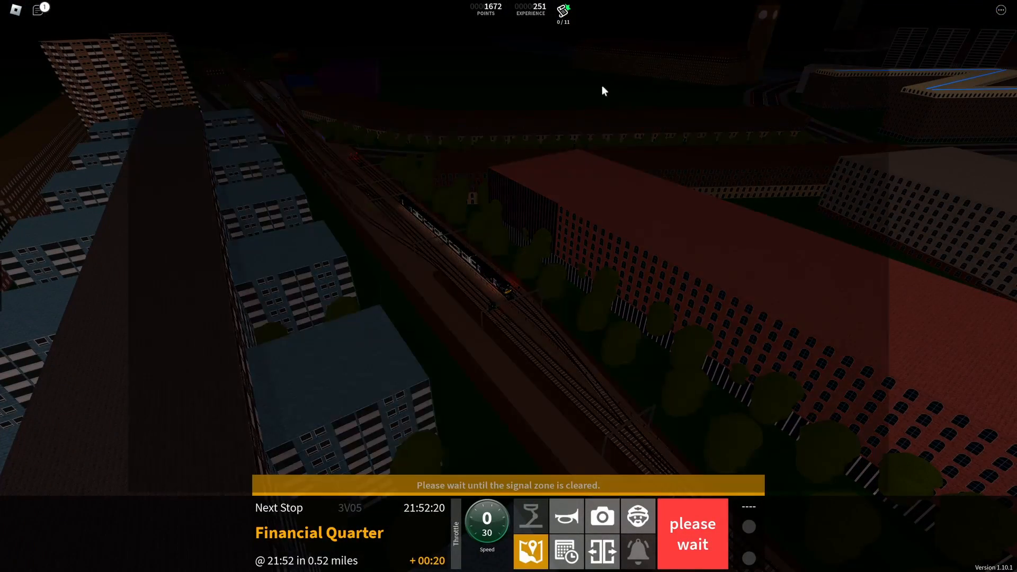
View the Stepford Connect network map, then bring up the Roblox pause menu.
left_click(530, 552)
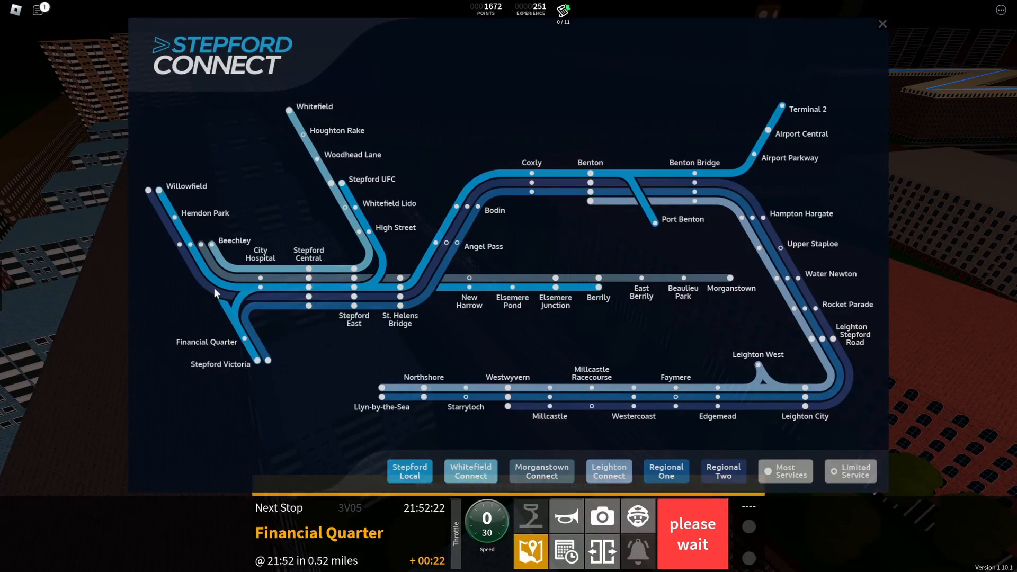
mouse_move(200, 266)
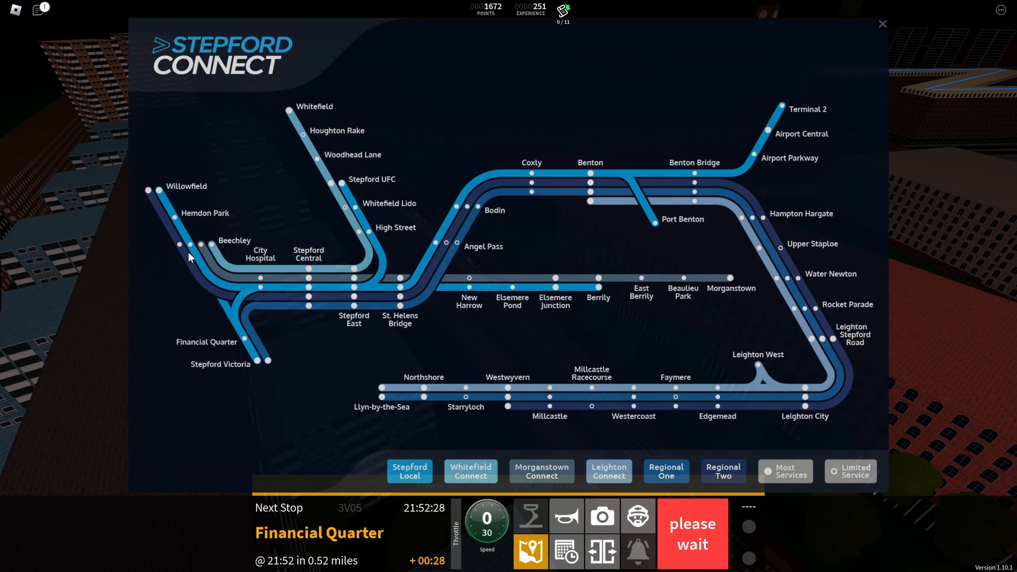
mouse_move(240, 336)
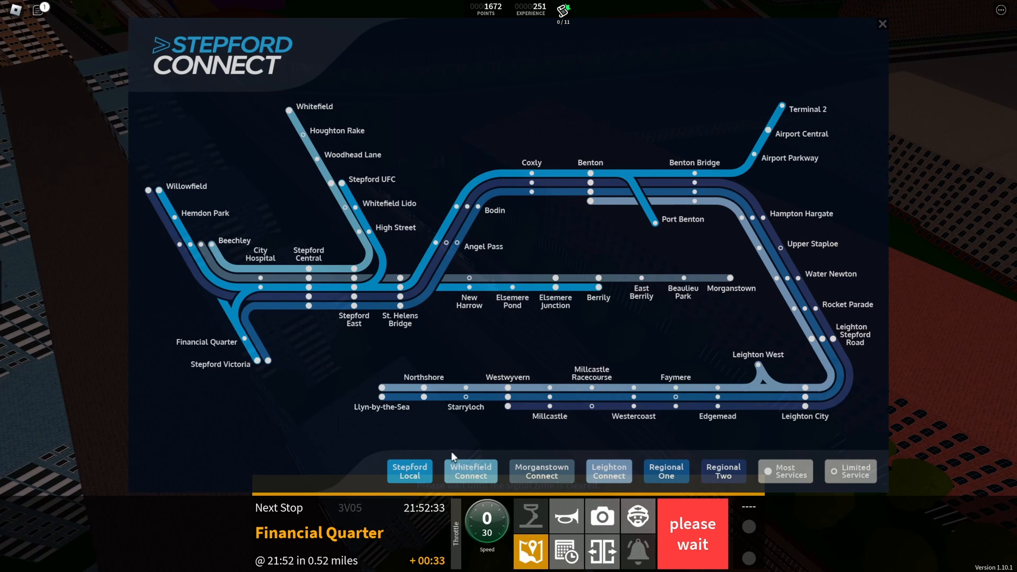
mouse_move(223, 260)
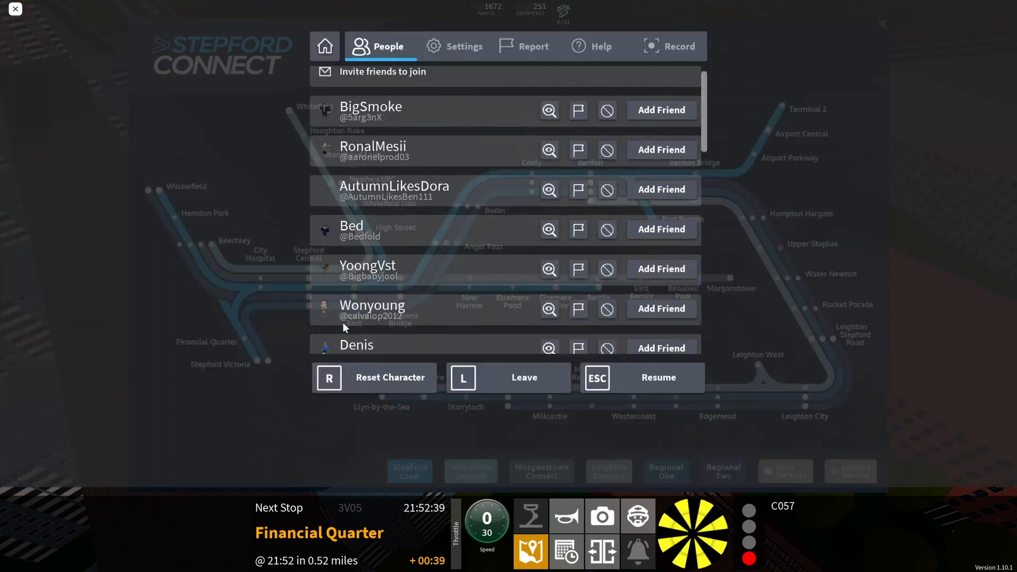
left_click(657, 378)
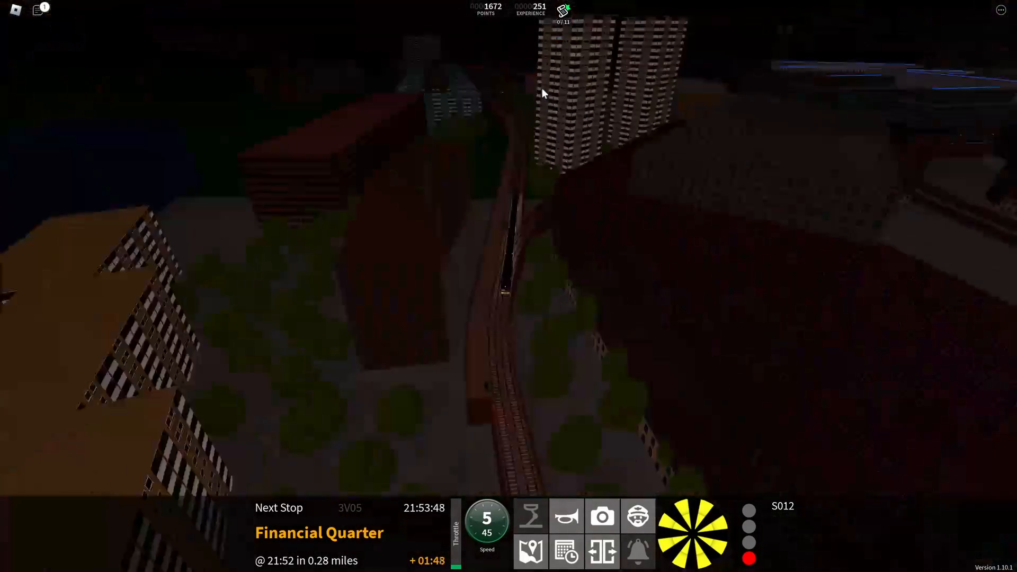
Show the Stepford Connect map around Financial Quarter and Stepford Victoria.
left_click(530, 552)
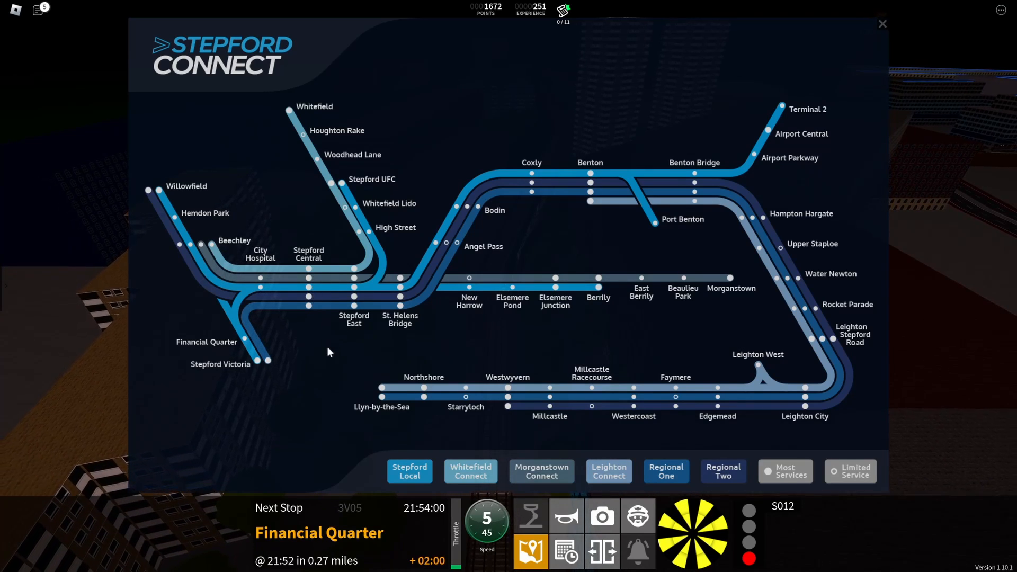
mouse_move(342, 400)
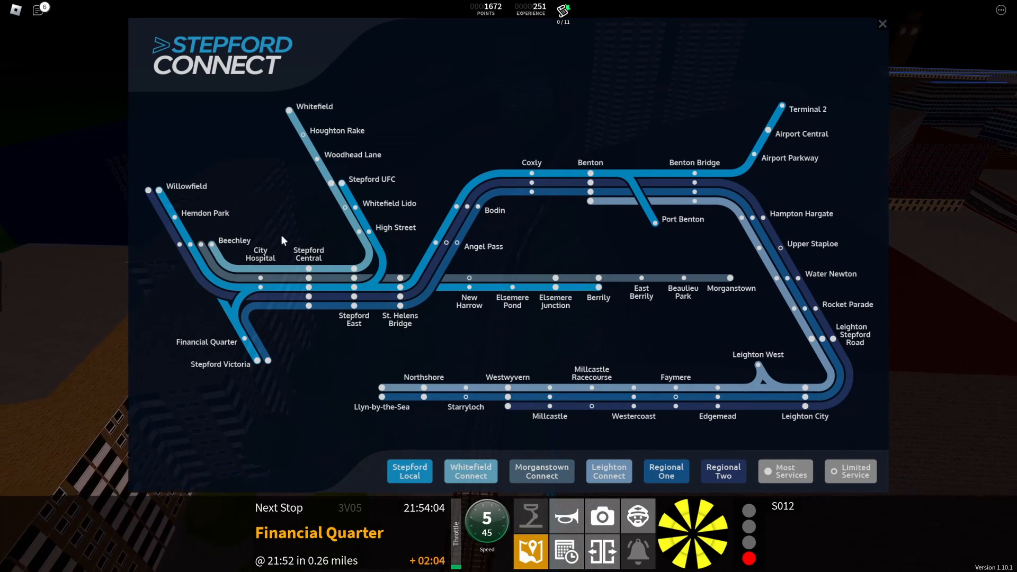
mouse_move(558, 235)
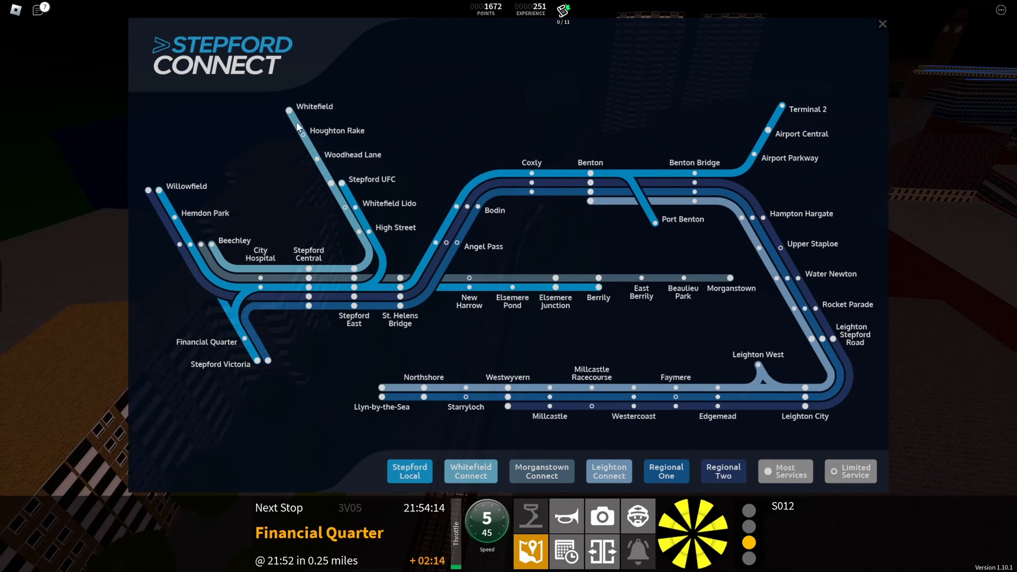
mouse_move(476, 401)
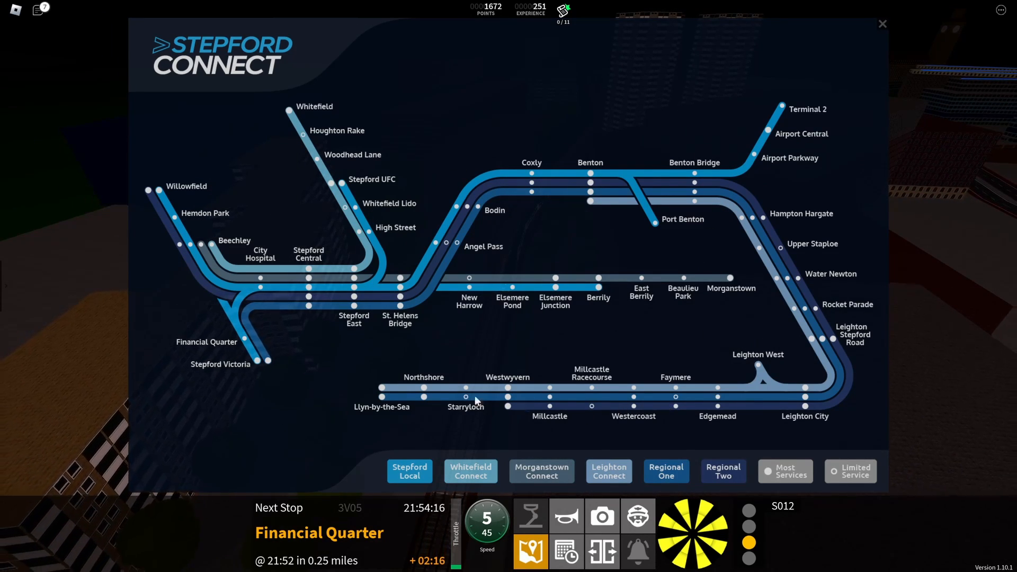
mouse_move(547, 410)
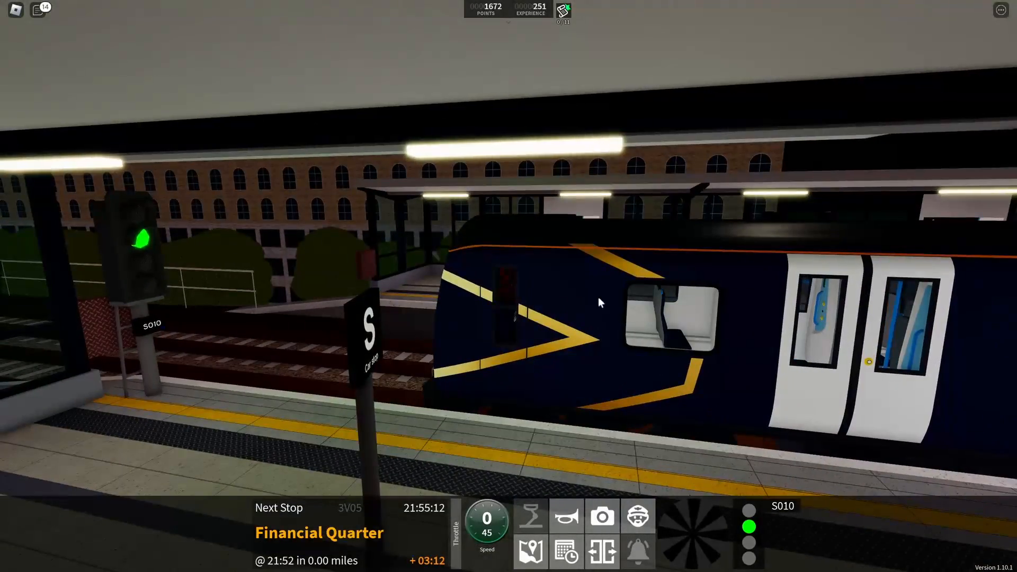
Call at Financial Quarter and set off again toward Stepford Victoria.
left_click(601, 552)
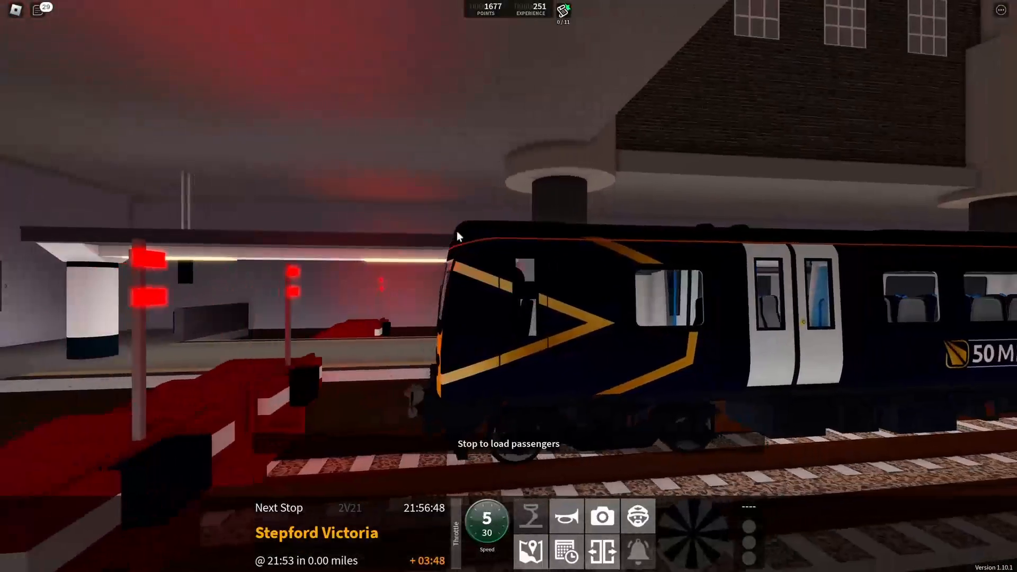
Stop at the Stepford Victoria buffer end to load passengers.
left_click(601, 551)
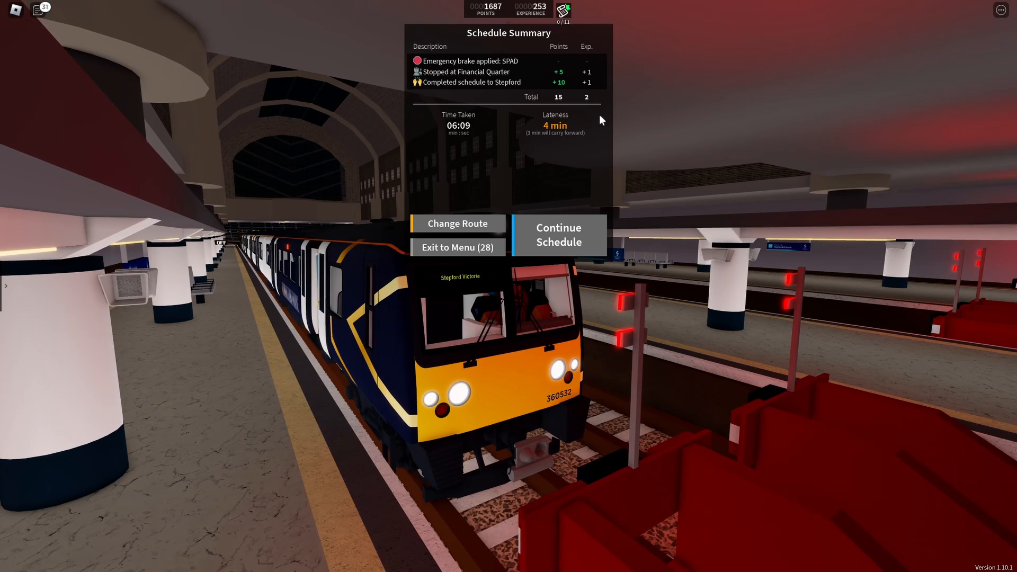
mouse_move(577, 128)
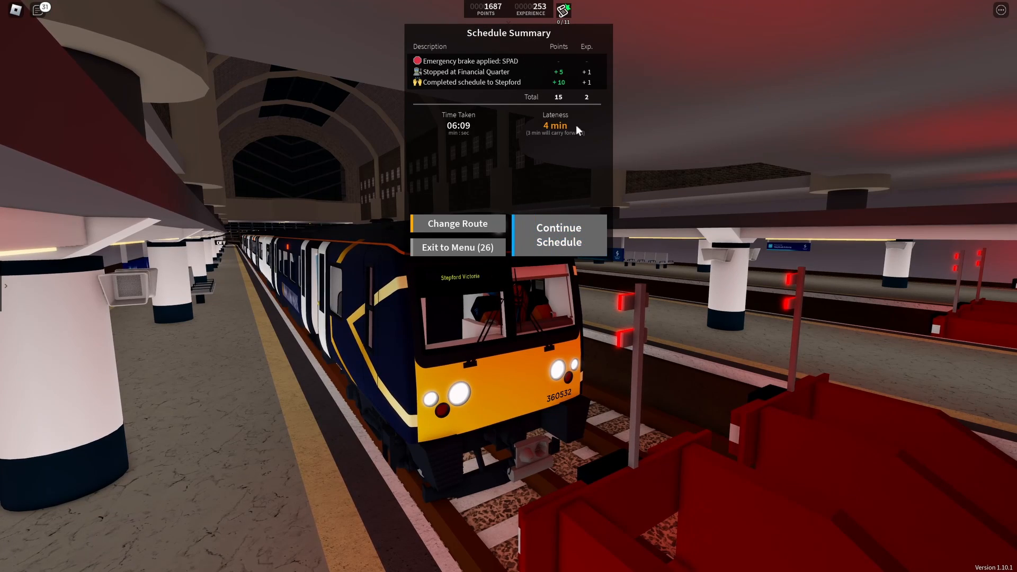
Continue the schedule with a return service from Stepford Victoria.
left_click(458, 223)
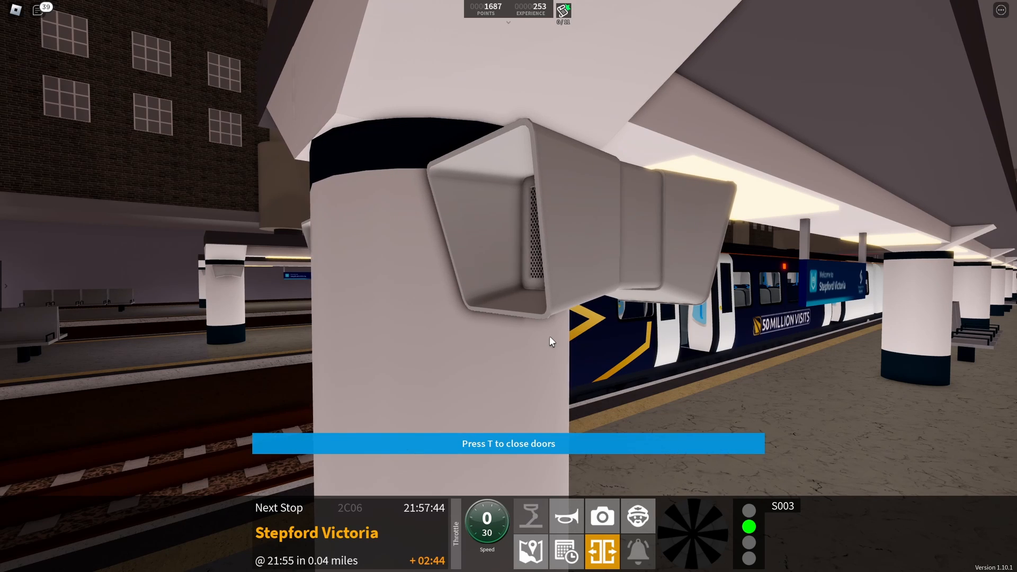
Close doors with T and run to Financial Quarter, stopping under the SPAD emergency brake.
key("t")
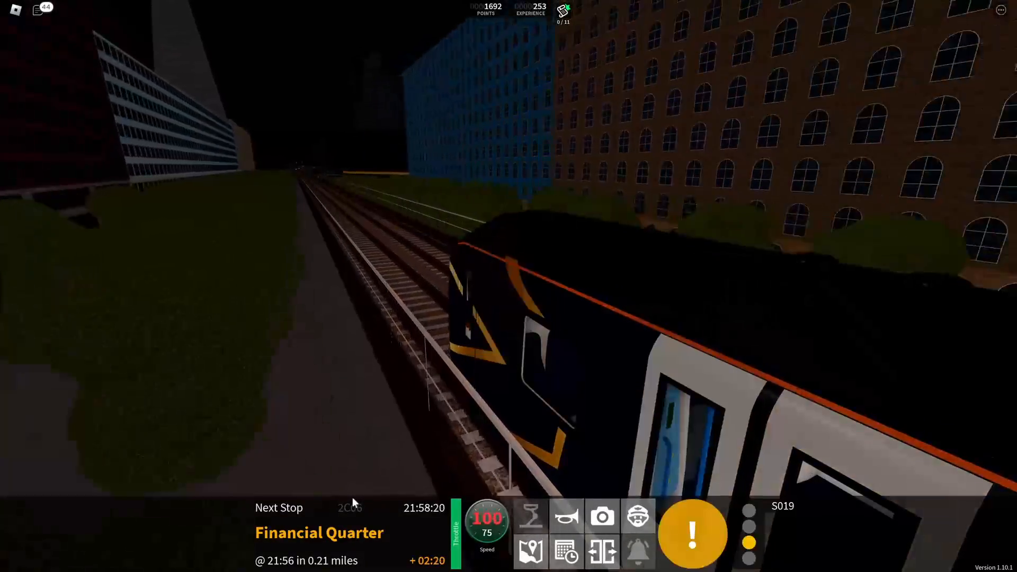
left_click(692, 532)
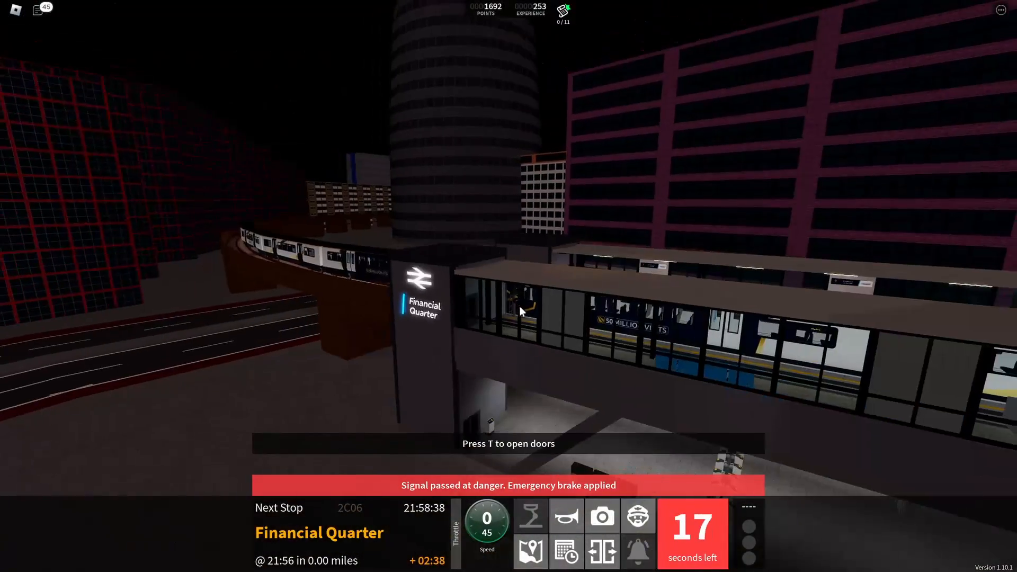
Board passengers at Financial Quarter, release the emergency brake after the overrun and shut the doors.
key("t")
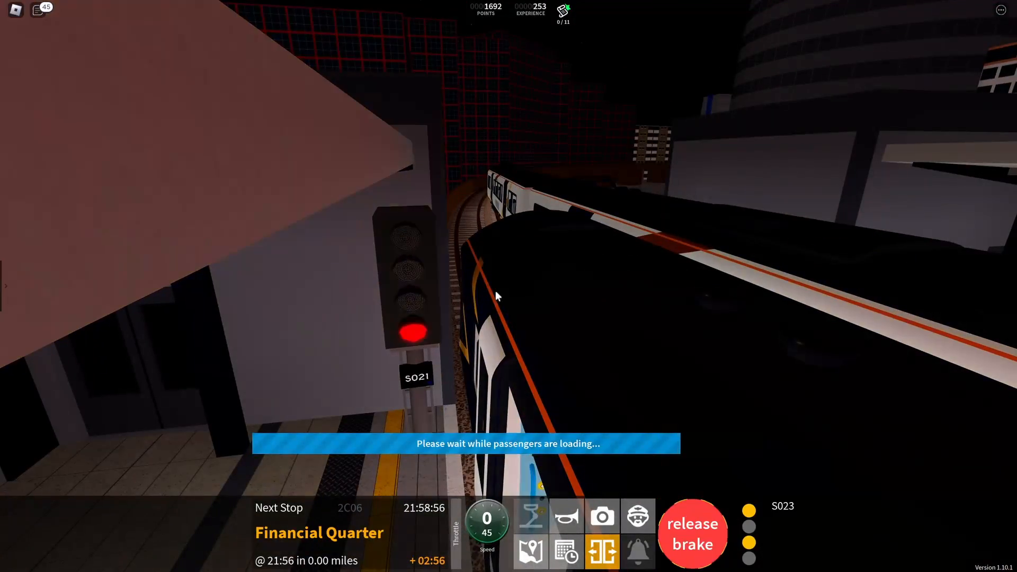
left_click(692, 532)
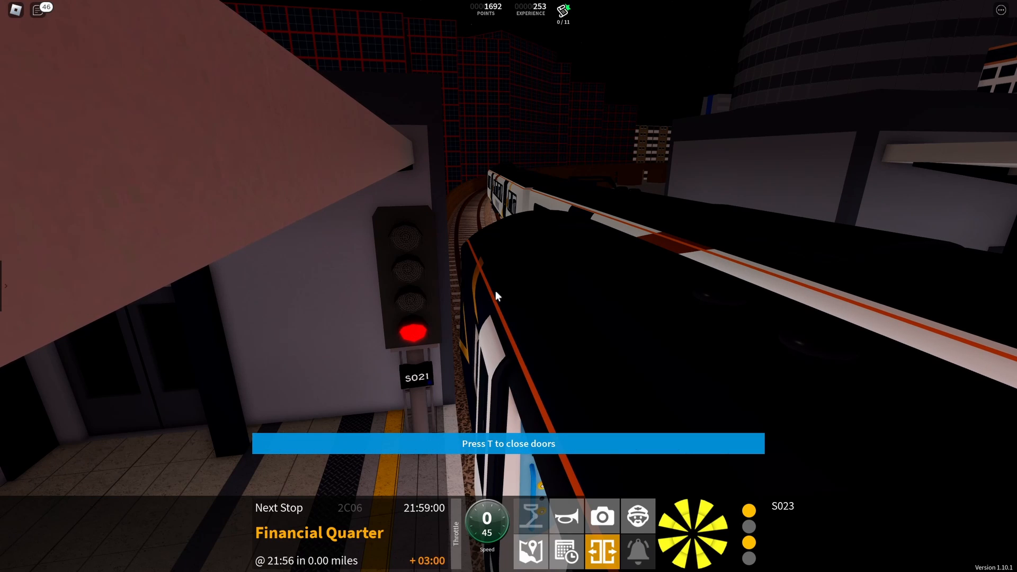
key("t")
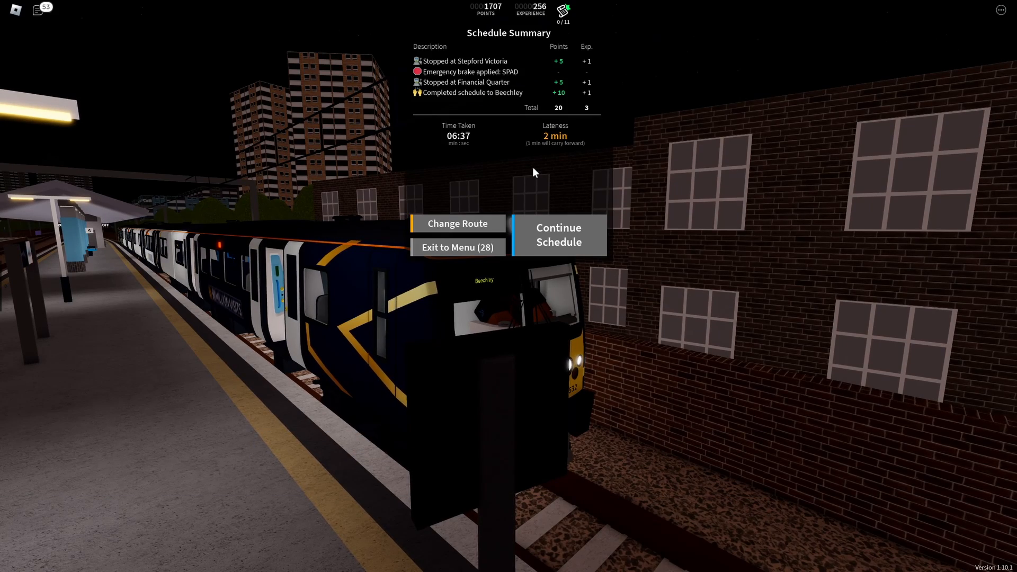
mouse_move(821, 16)
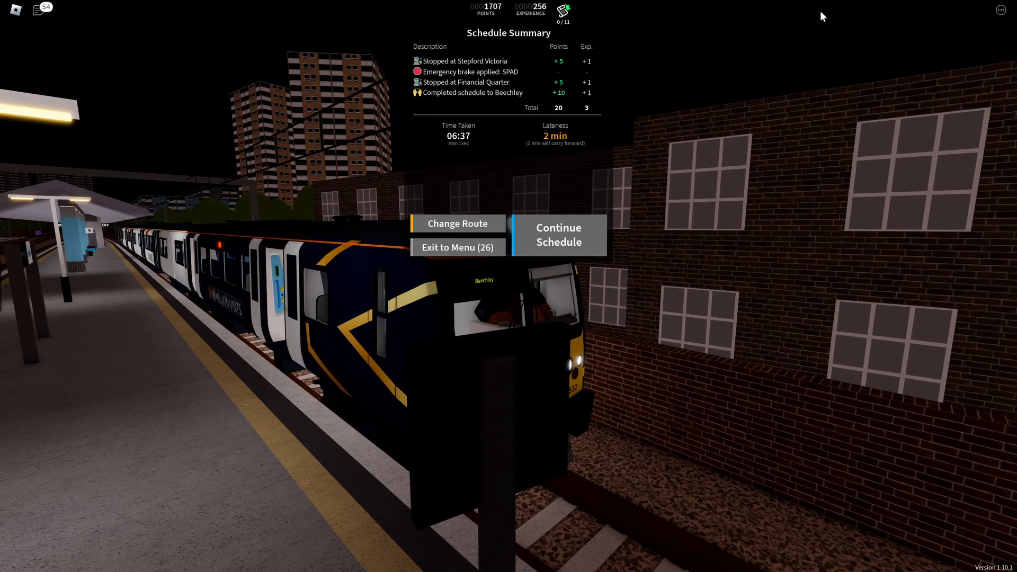